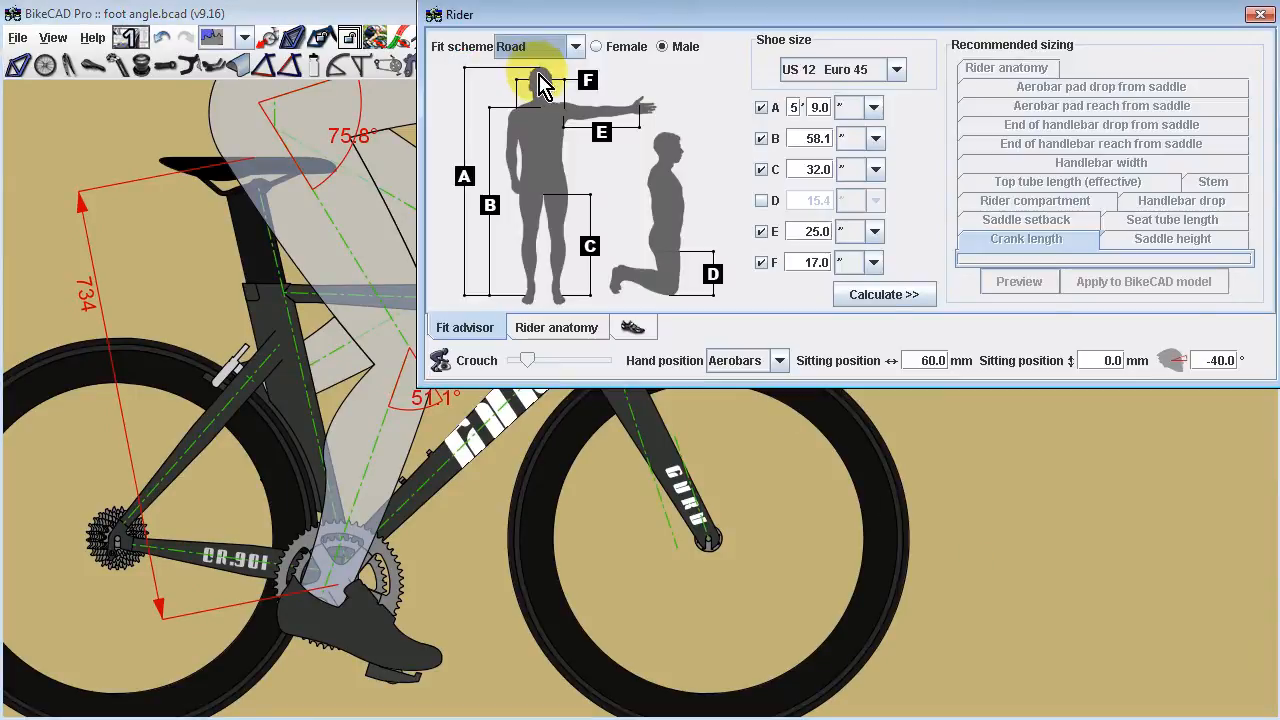
Show the rider's shoe and foot-to-crank orientation settings in the Rider dialog.
click(632, 328)
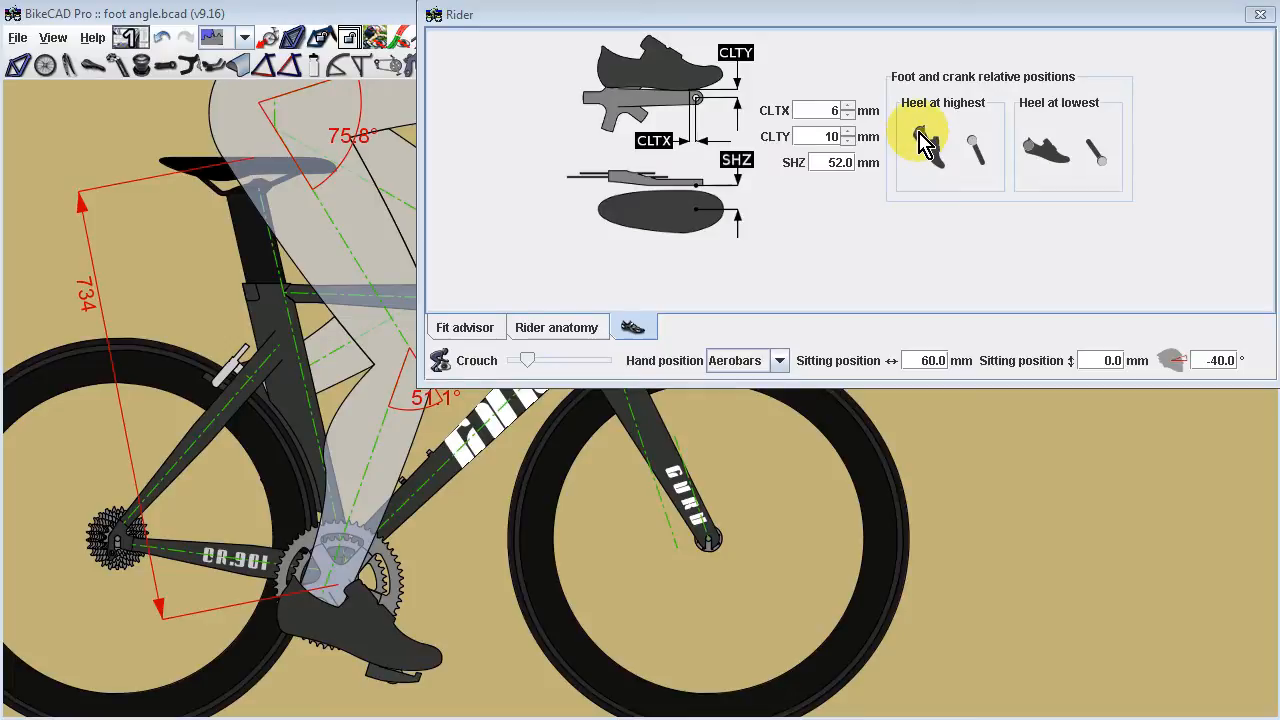
Rotate the foot in the 'Heel at highest' thumbnail to set that foot angle.
click(920, 150)
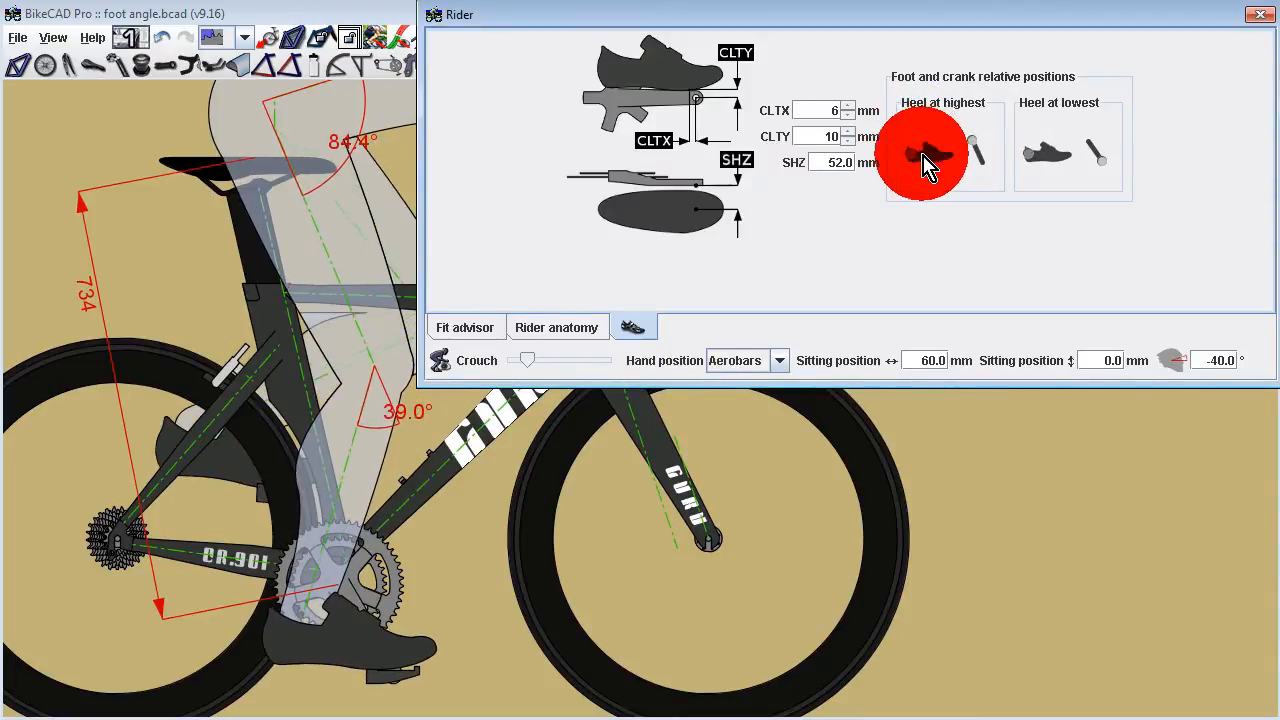
click(924, 152)
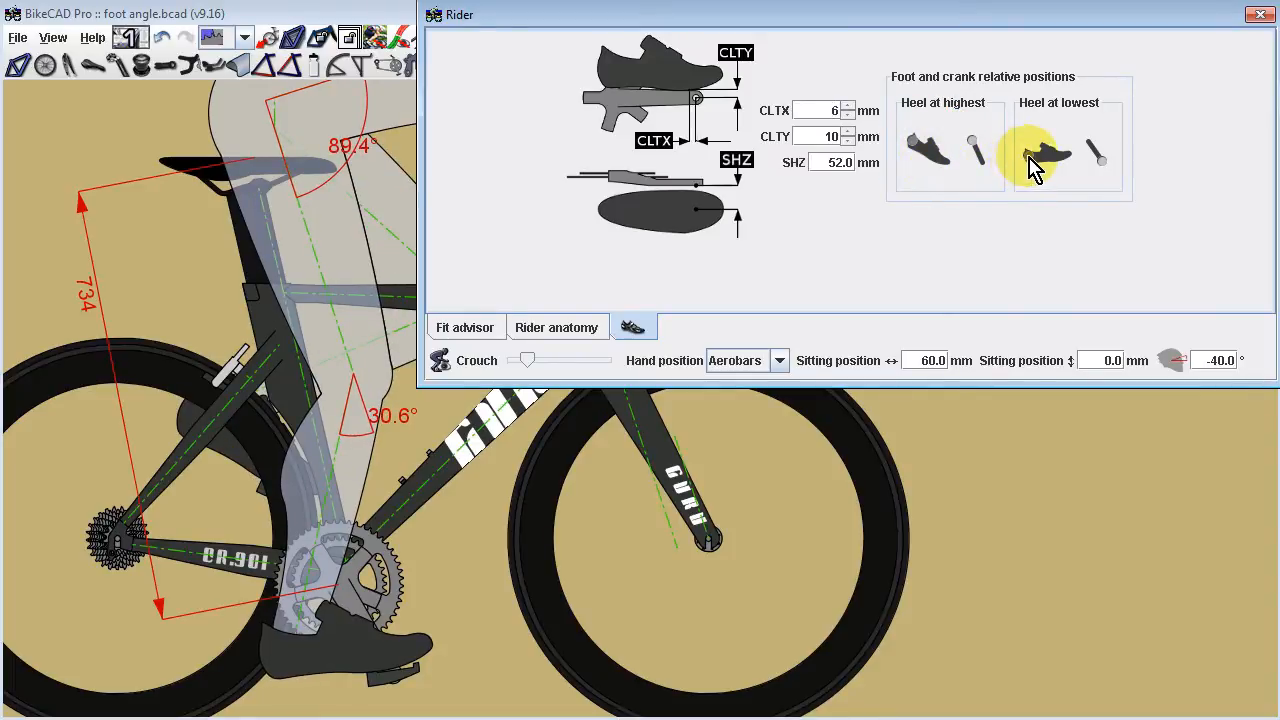
Rotate and fine-tune the foot in the 'Heel at lowest' thumbnail to set that angle.
click(1044, 156)
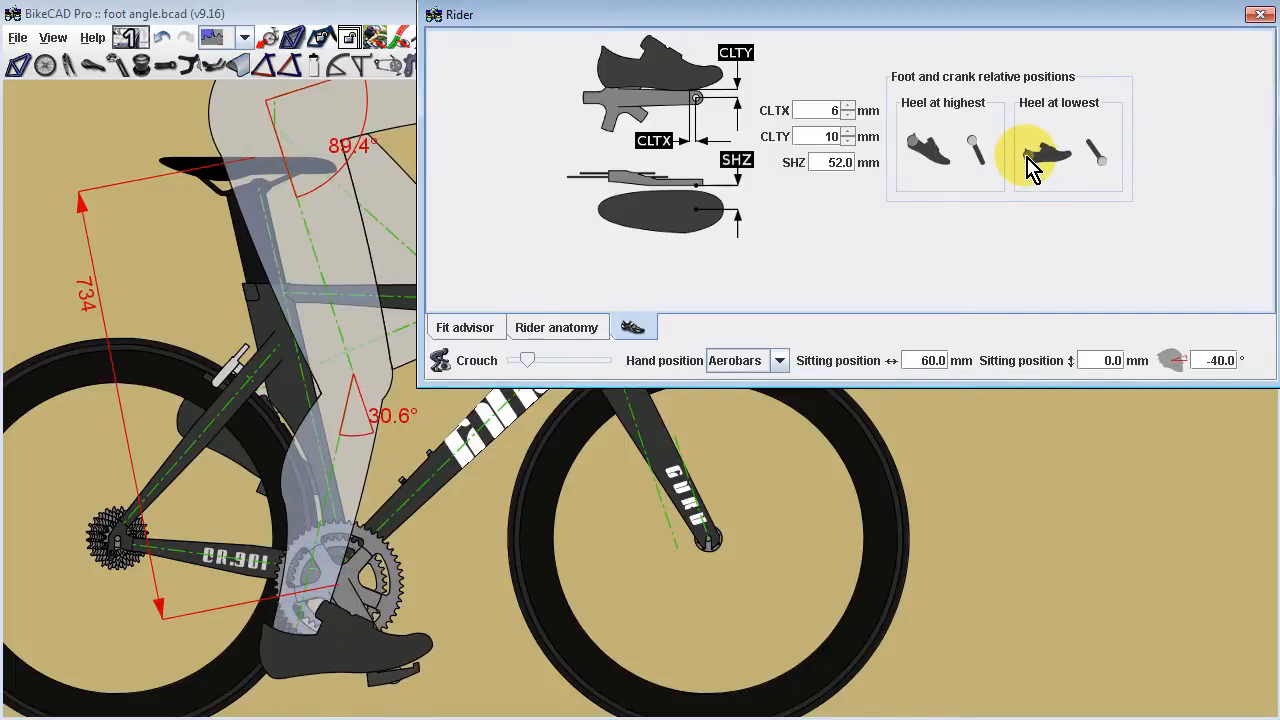
click(1048, 148)
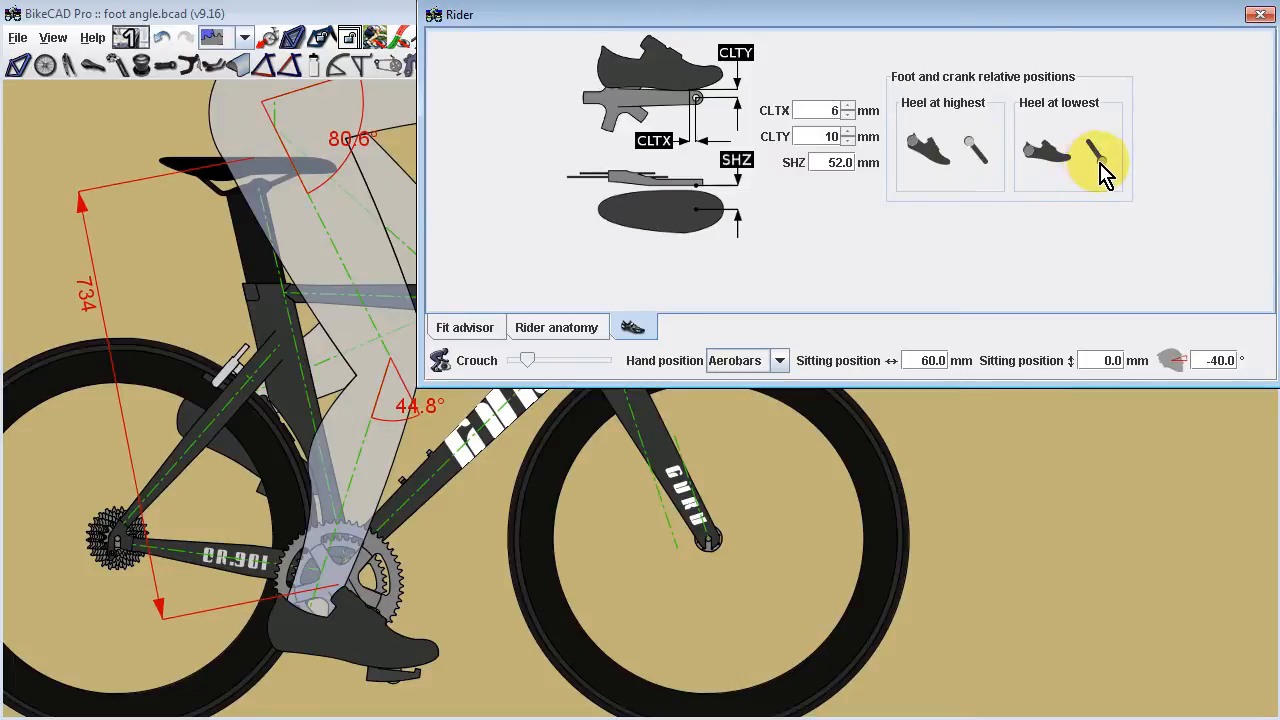
click(1096, 156)
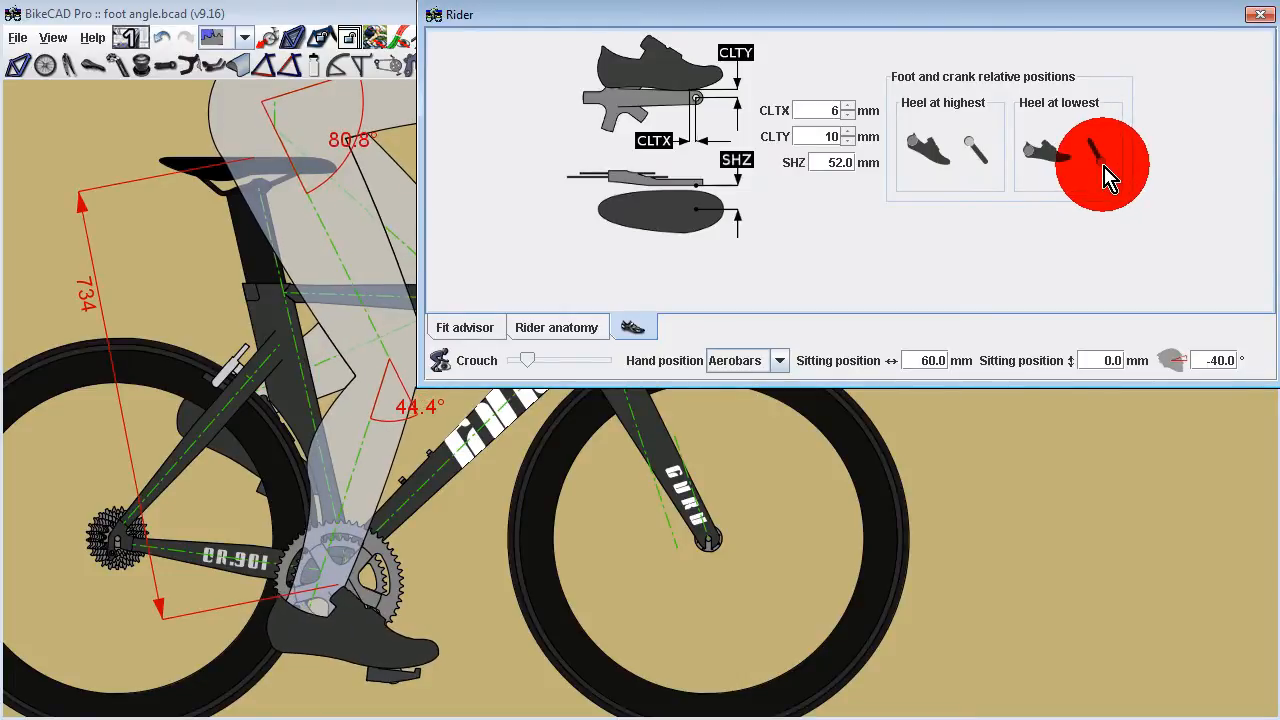
click(1100, 164)
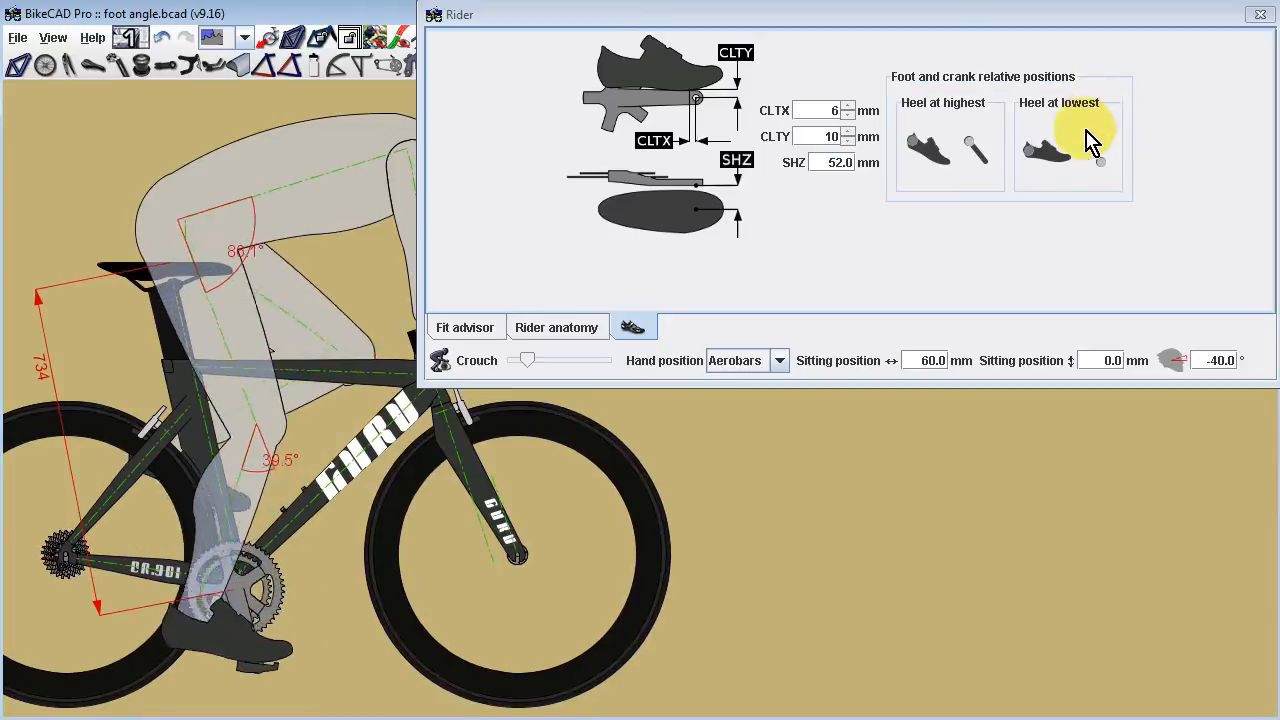
Animate the rider through the pedal stroke and enter 754.0 mm for saddle height.
click(1048, 148)
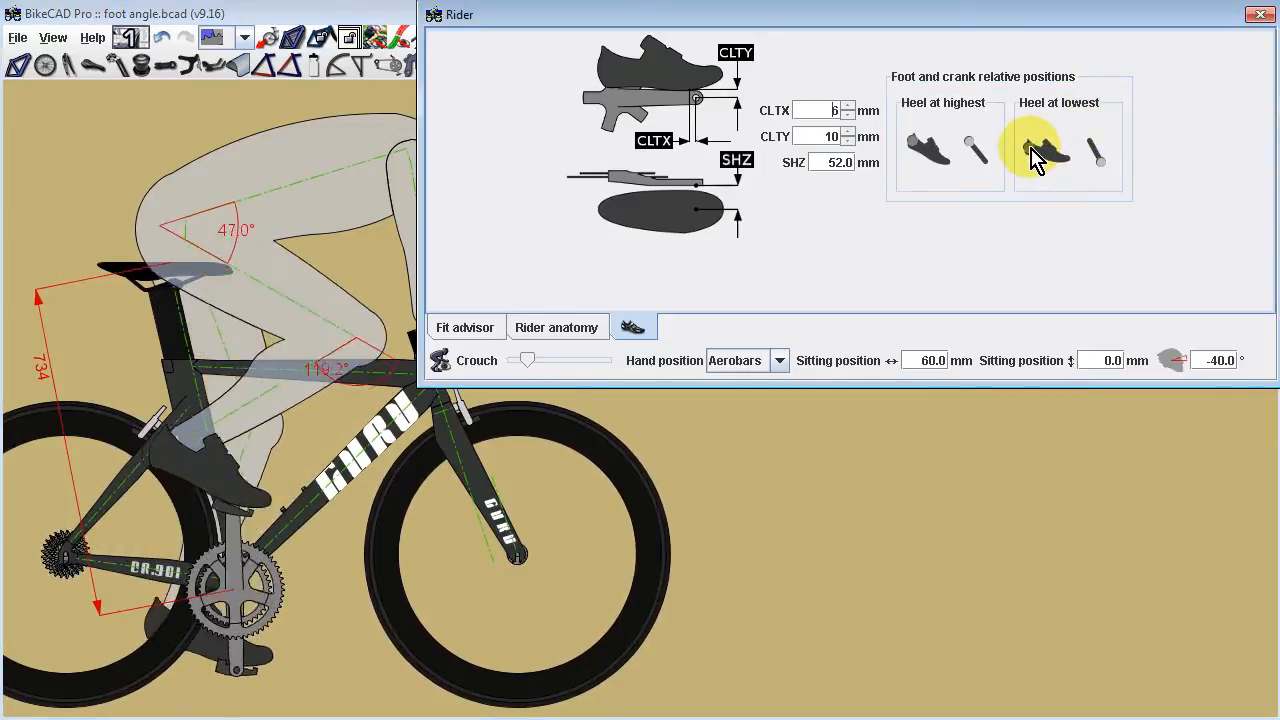
click(924, 148)
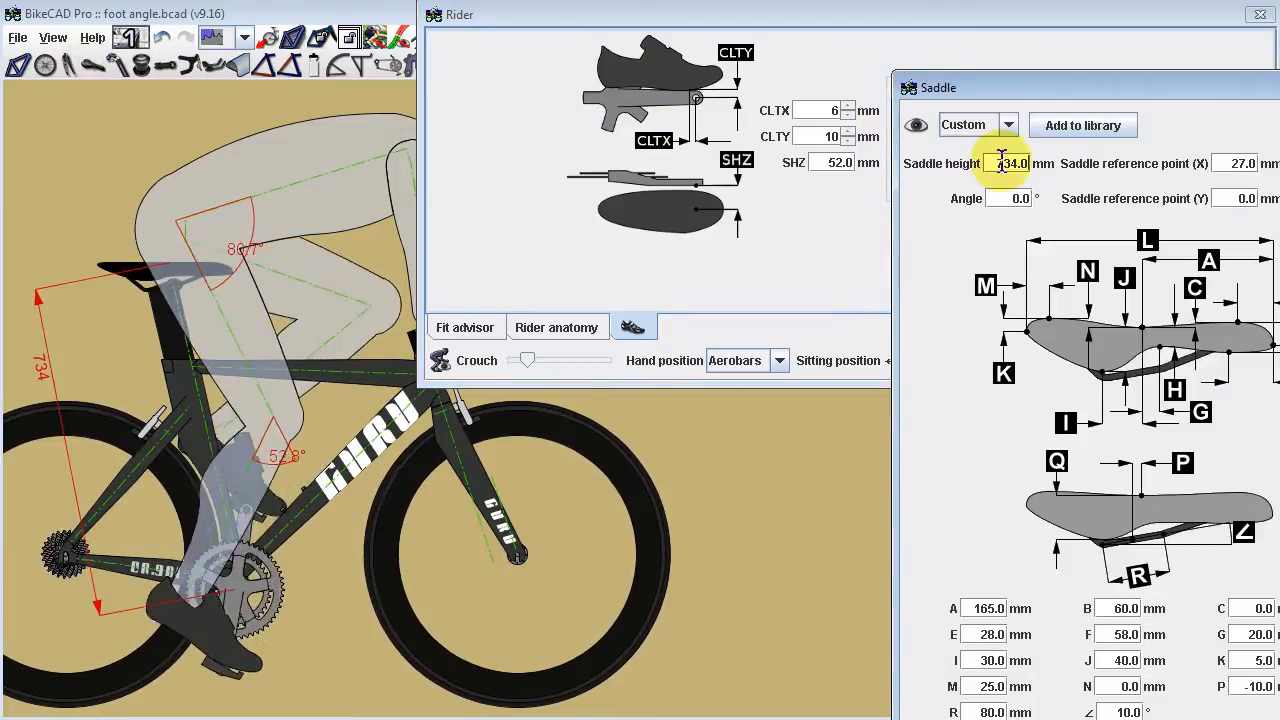
text(754.0)
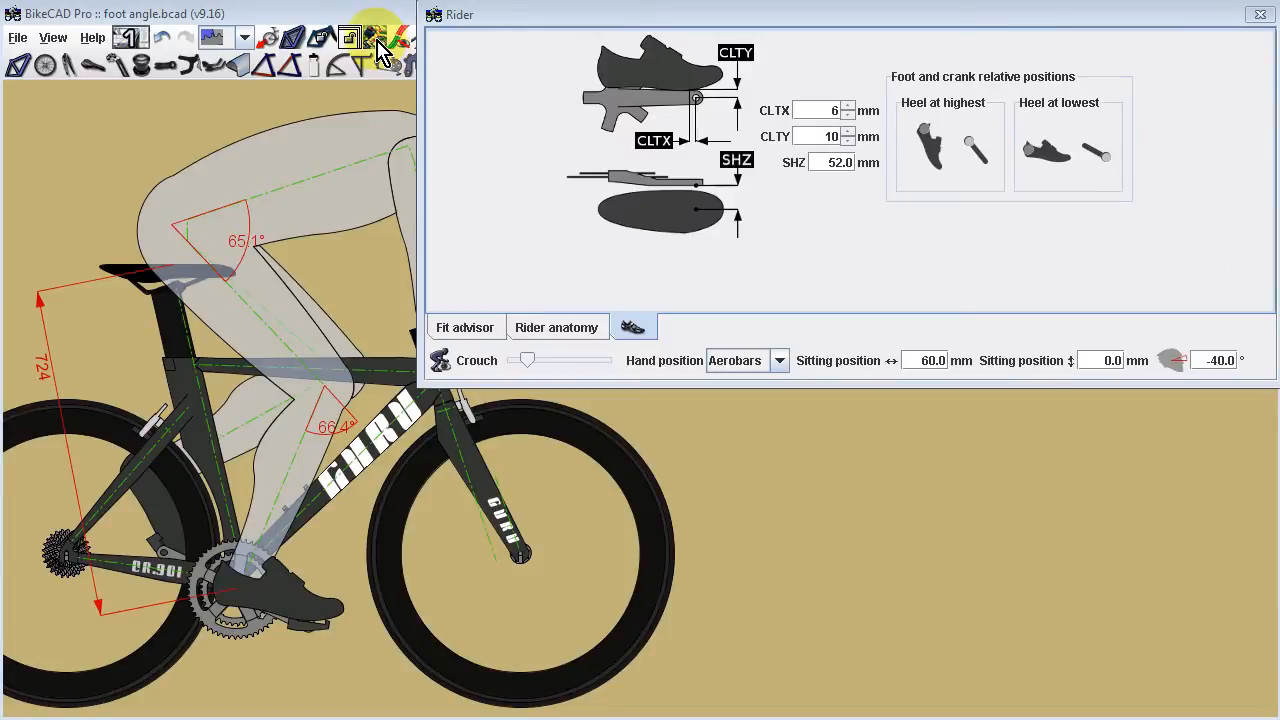
Overlay the rider photo behind the drawing, switch to hidden-line display, and restore the photo.
click(376, 36)
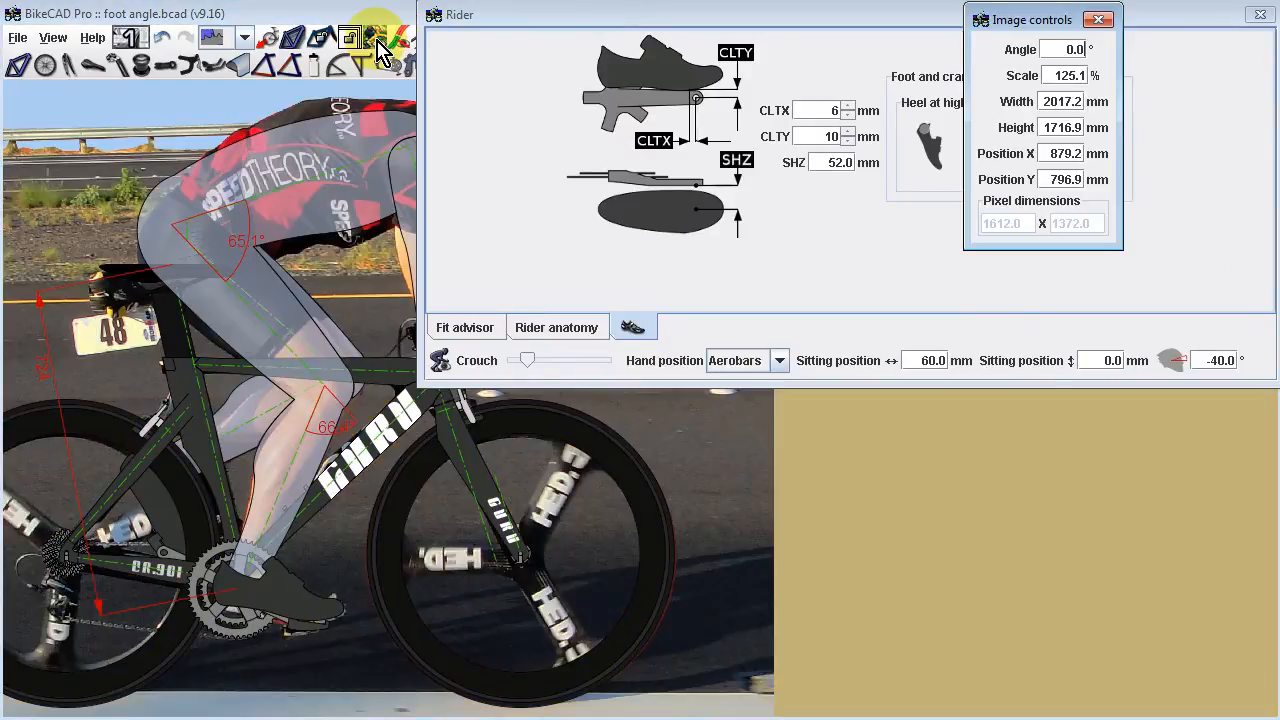
mouse_move(384, 60)
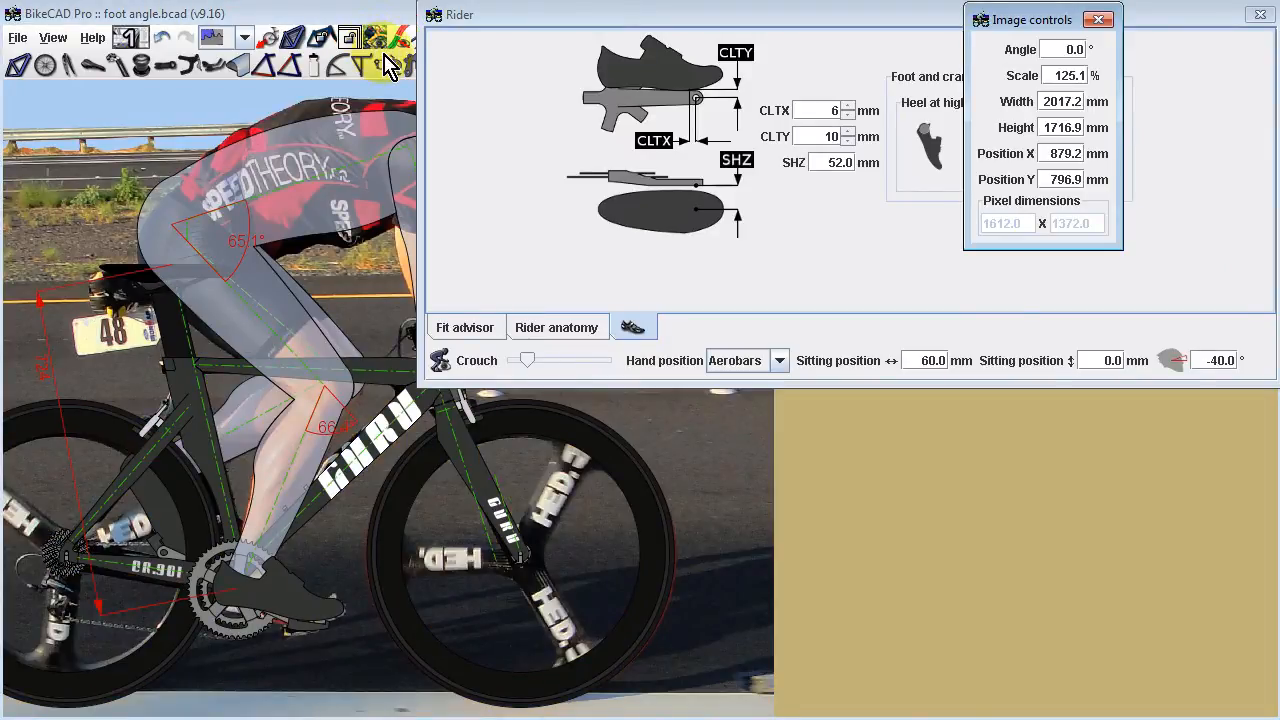
mouse_move(260, 50)
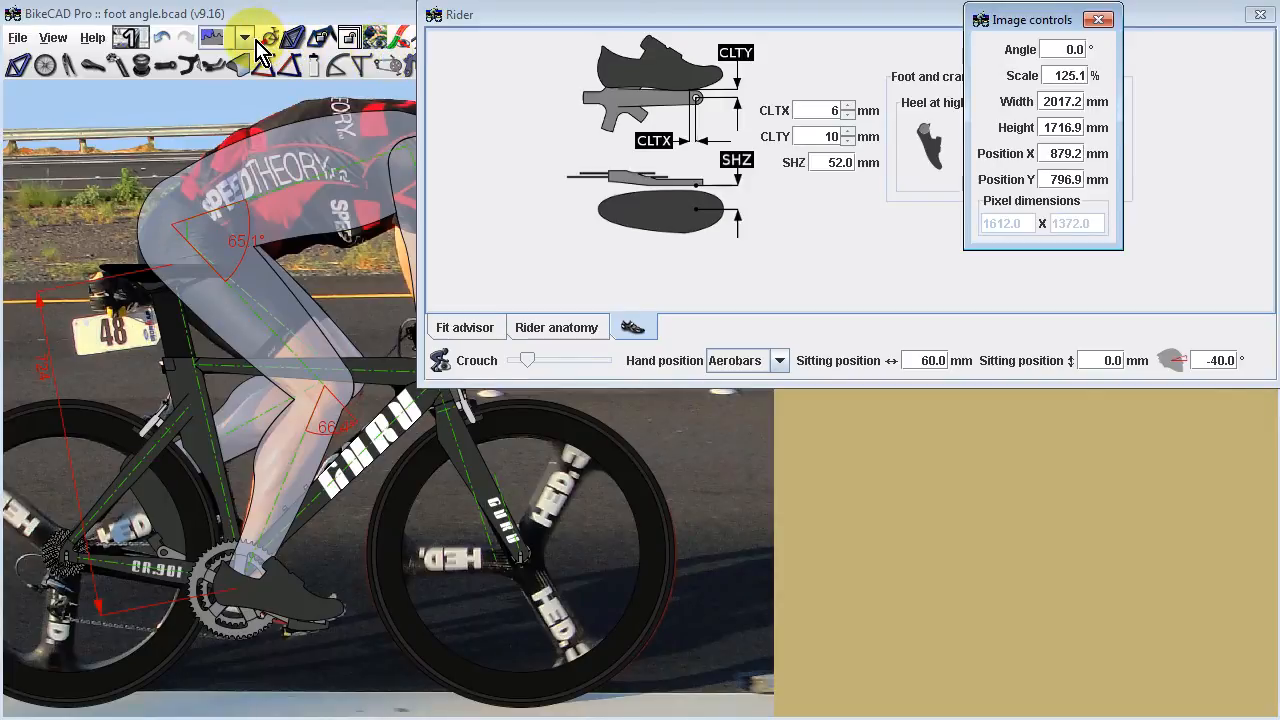
click(244, 36)
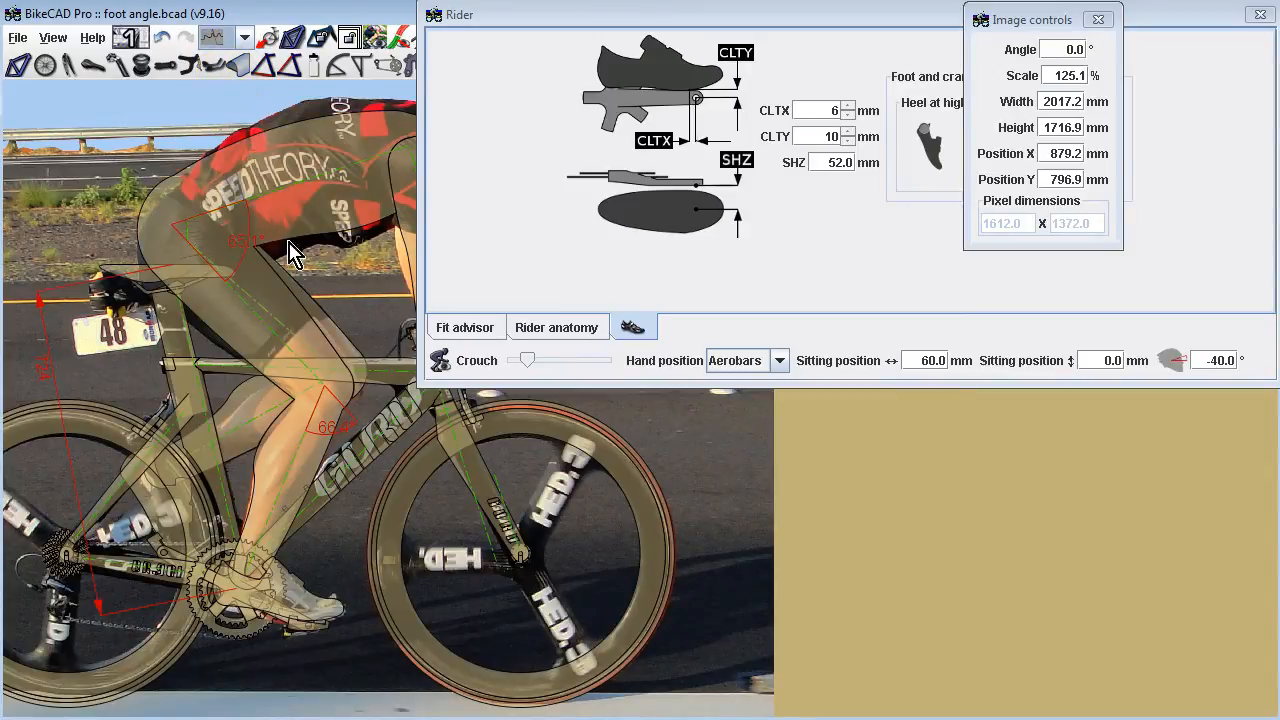
mouse_move(324, 264)
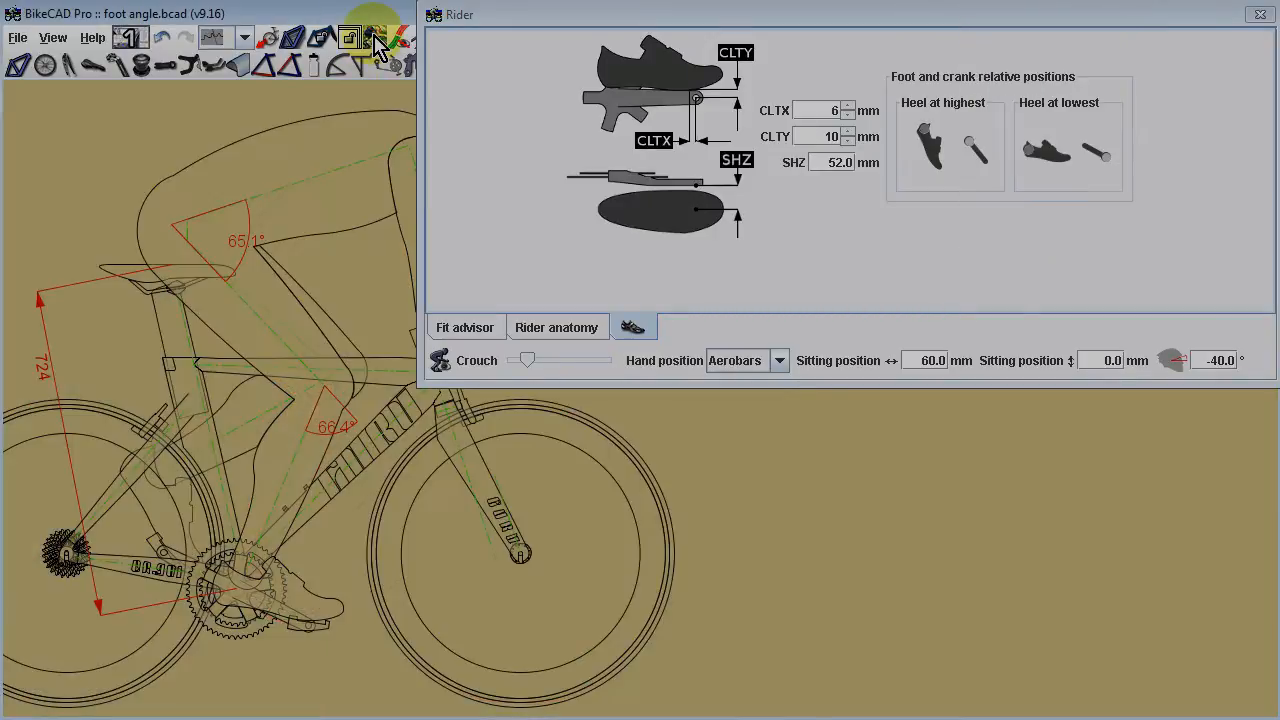
click(348, 36)
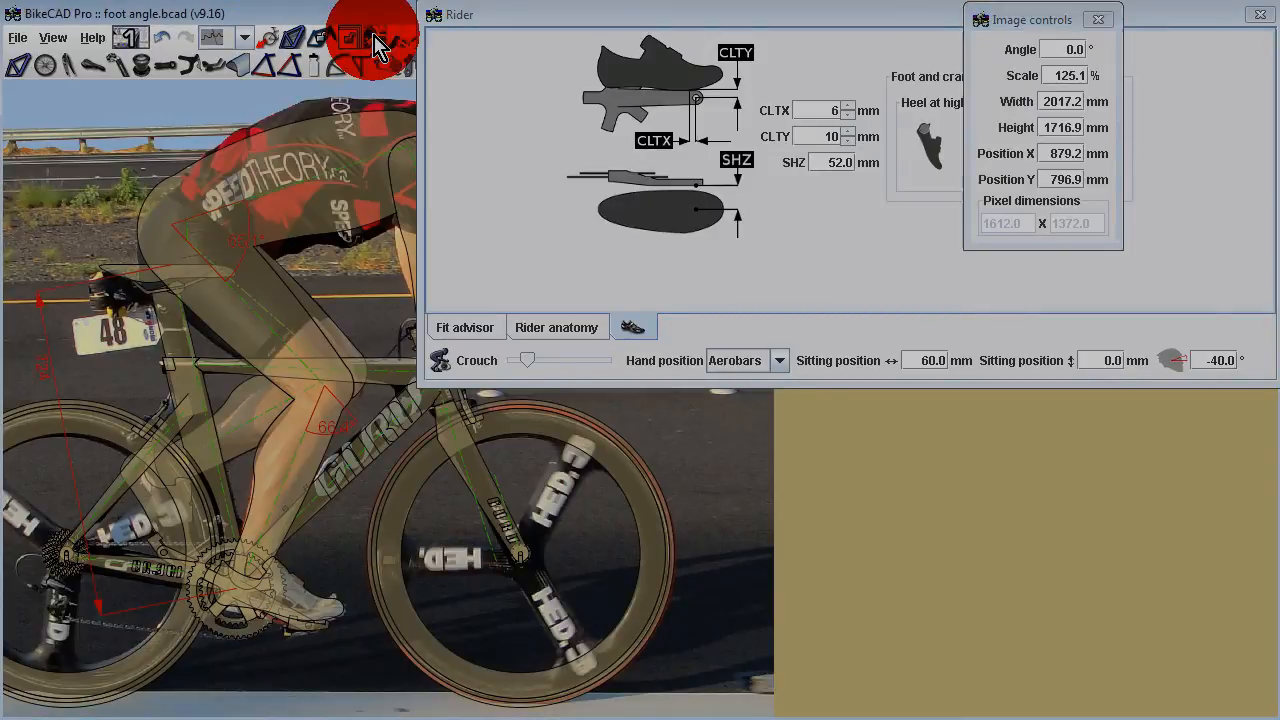